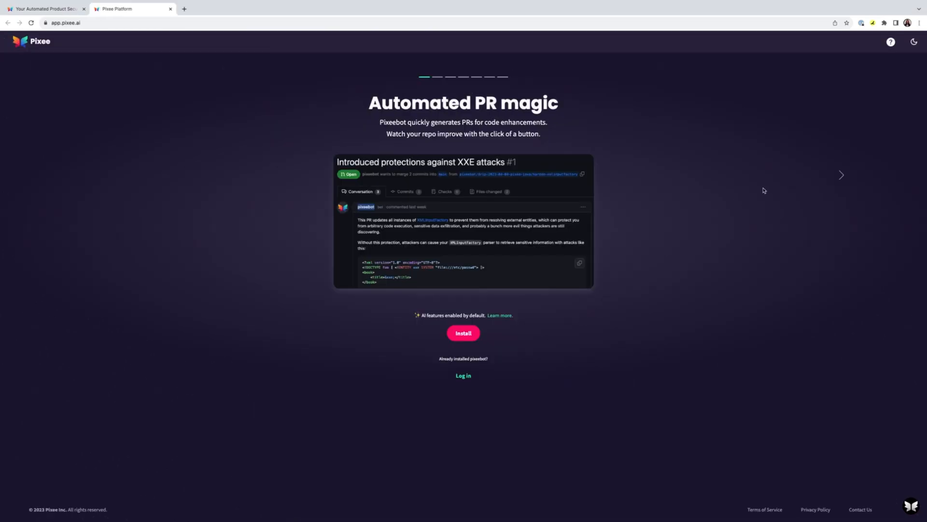
Advance the Pixee welcome carousel to the 'Protect against zip slip' slide.
{"action": "left_click", "coordinate": [841, 175]}
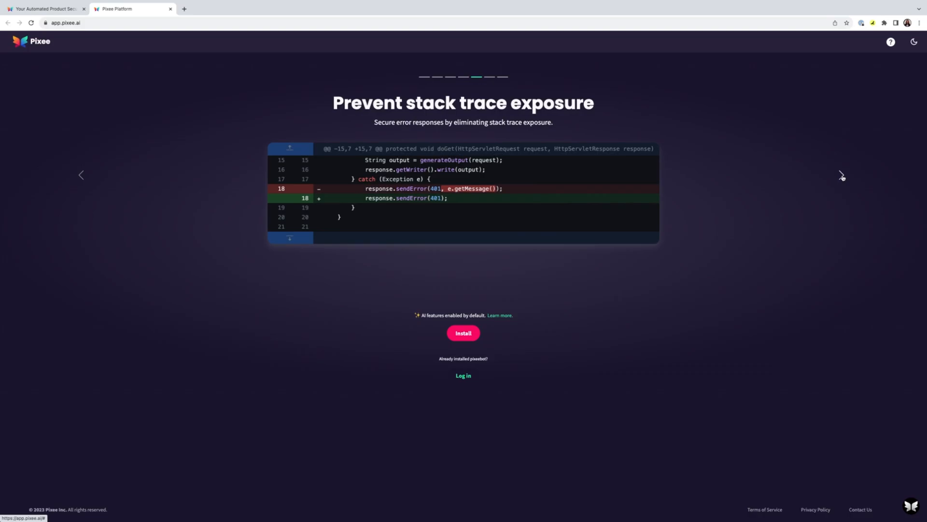
{"action": "left_click", "coordinate": [841, 175]}
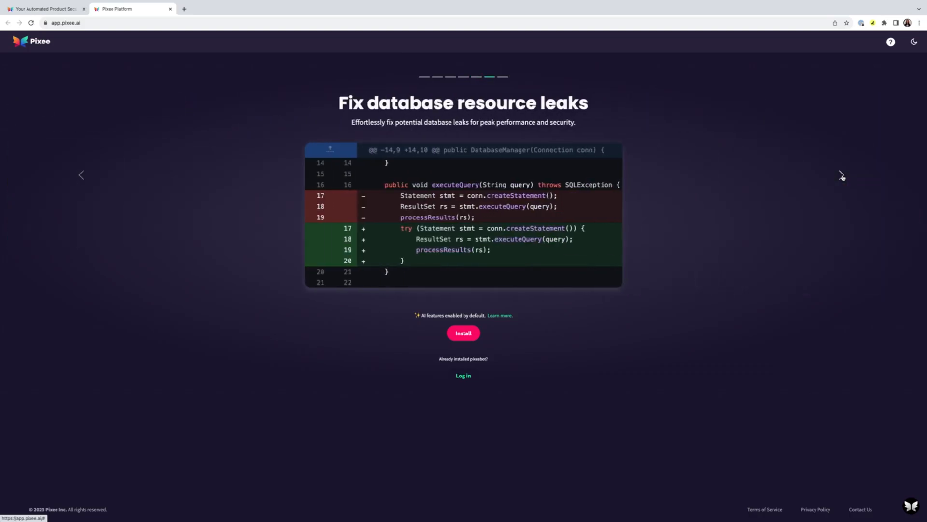
{"action": "left_click", "coordinate": [841, 174]}
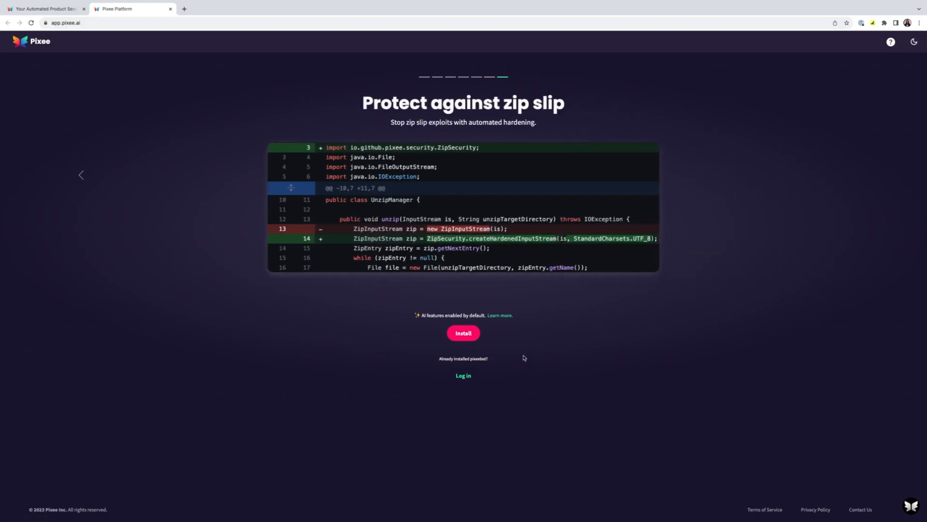
Install and authorize pixeebot for only the WebGoat_code repository.
{"action": "left_click", "coordinate": [463, 333]}
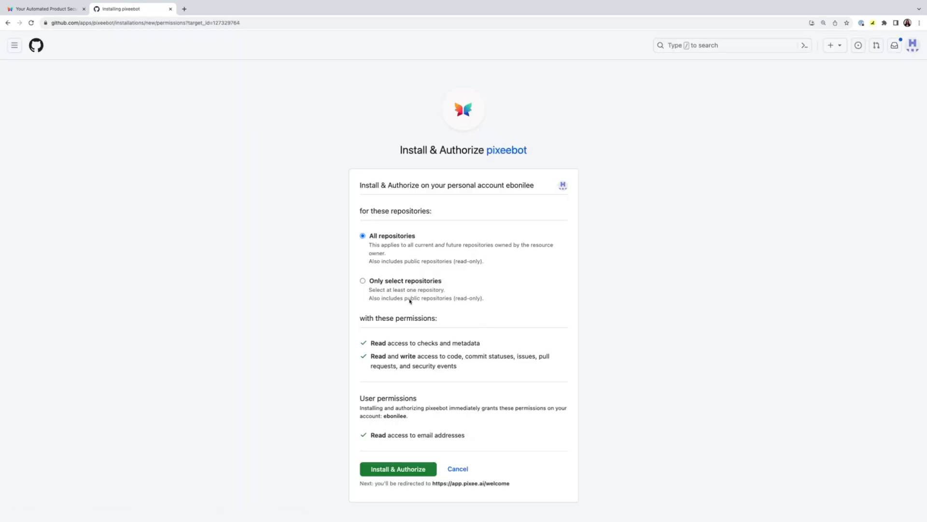
{"action": "left_click", "coordinate": [362, 280]}
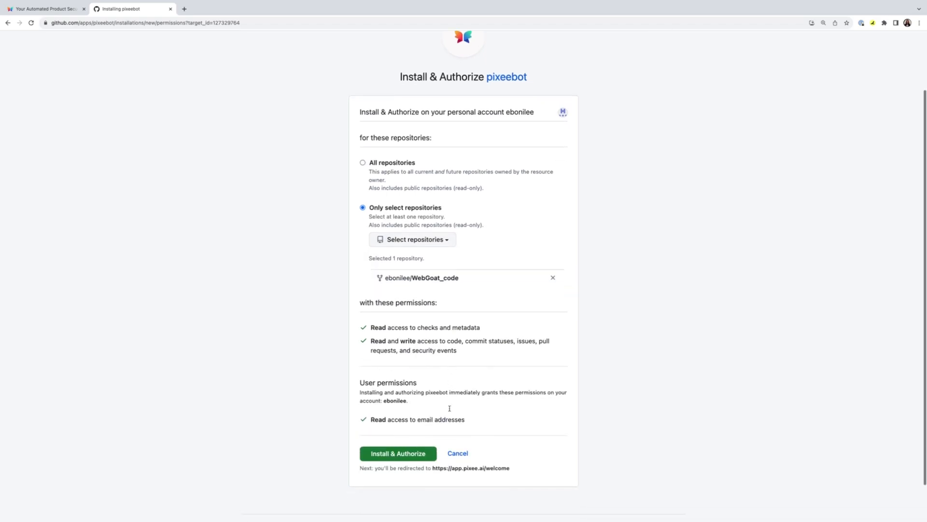
{"action": "left_click", "coordinate": [398, 453]}
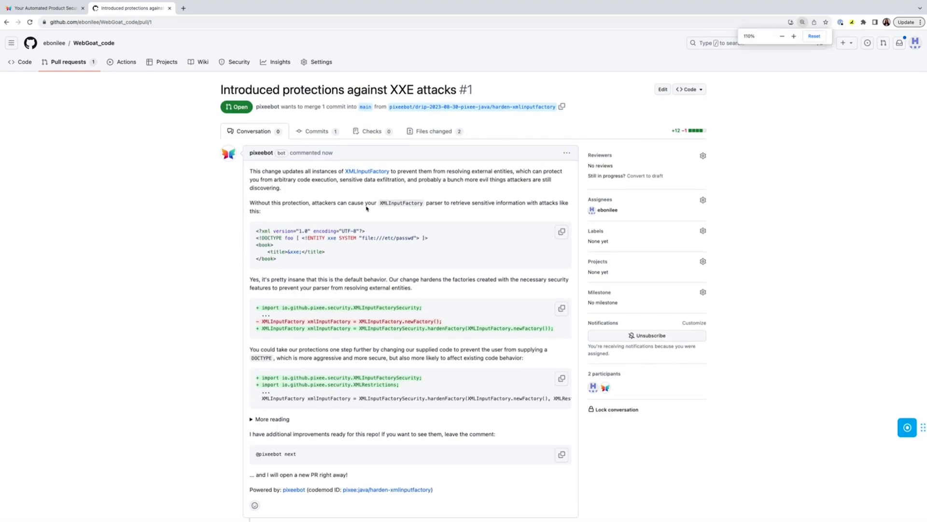
Expand the 'More reading' section of PR #1 to show its three reference links.
{"action": "scroll", "scroll_direction": "down", "scroll_amount": 3}
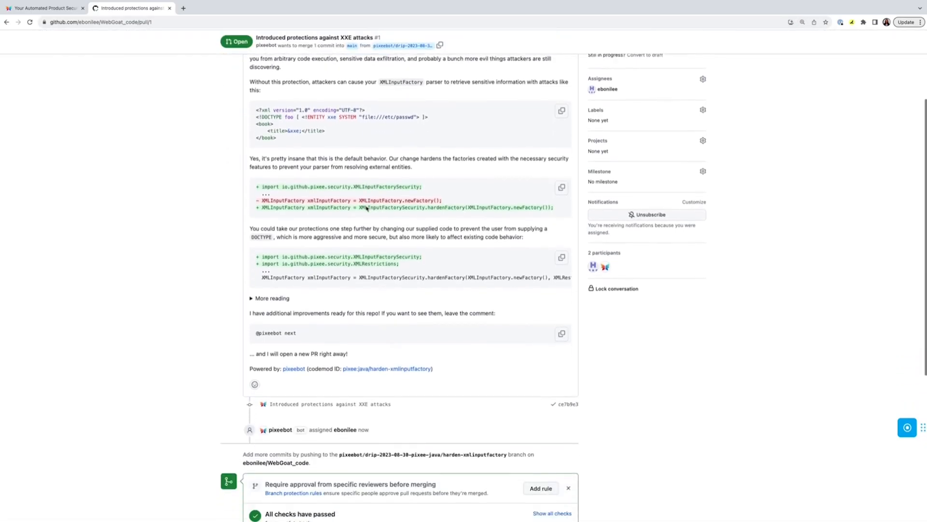
{"action": "scroll", "scroll_direction": "down", "scroll_amount": 3}
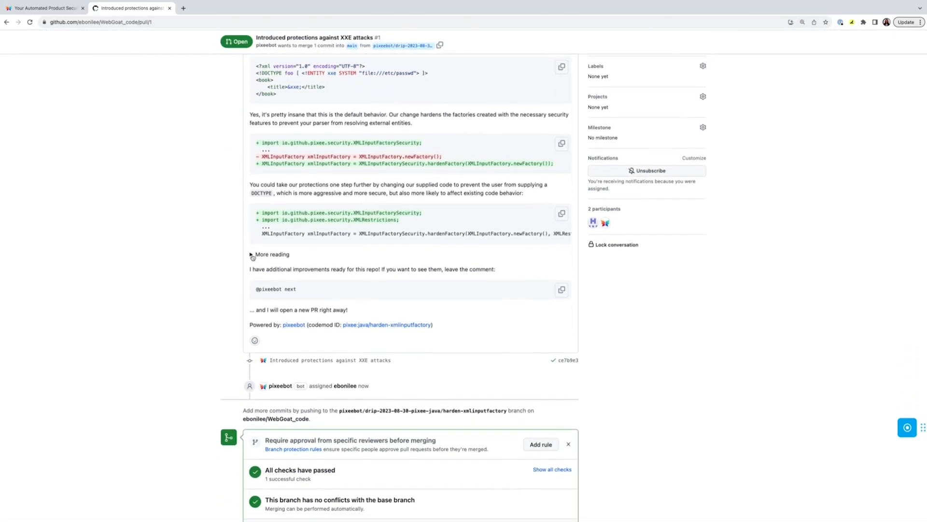
{"action": "left_click", "coordinate": [251, 254]}
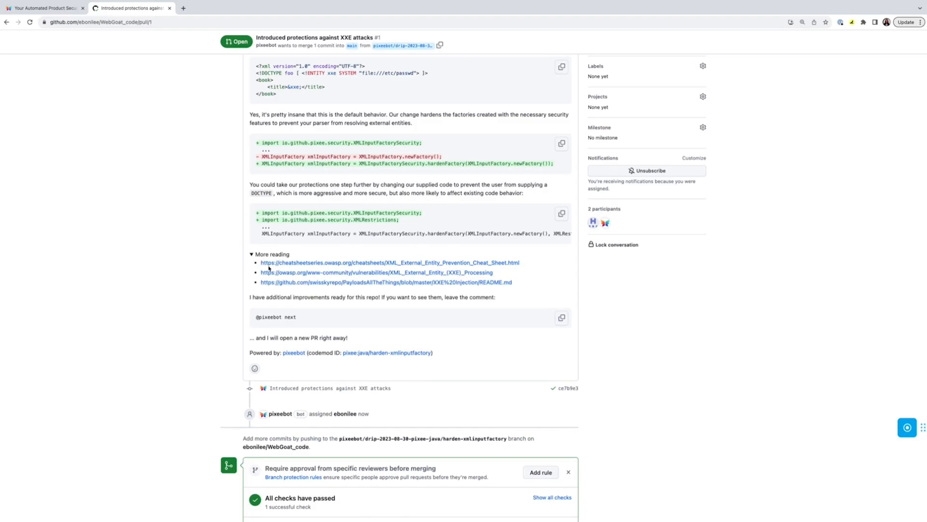
{"action": "mouse_move", "coordinate": [270, 282]}
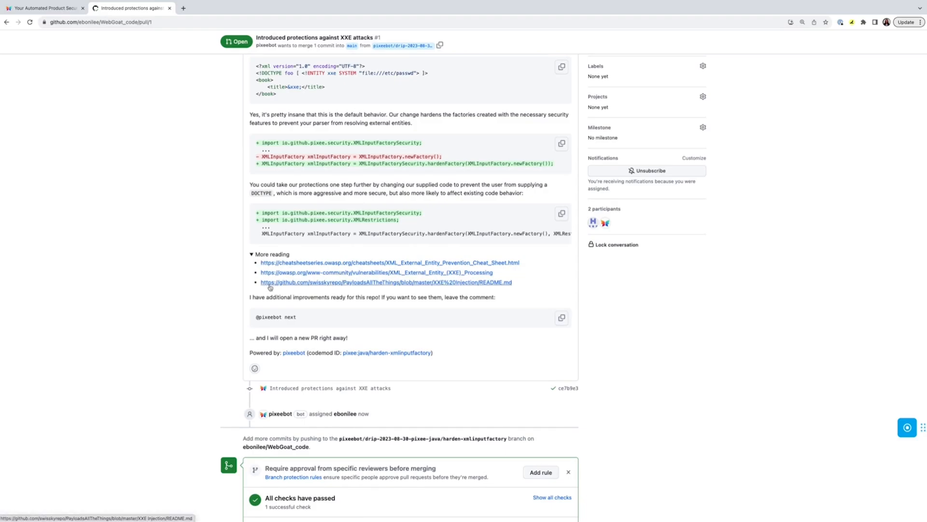
{"action": "scroll", "scroll_direction": "up", "scroll_amount": 3}
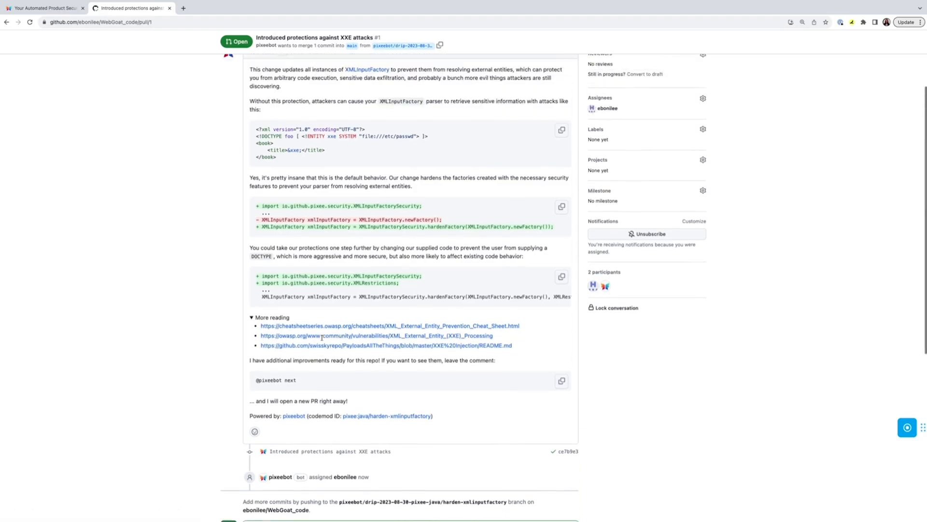
{"action": "scroll", "scroll_direction": "up", "scroll_amount": 3}
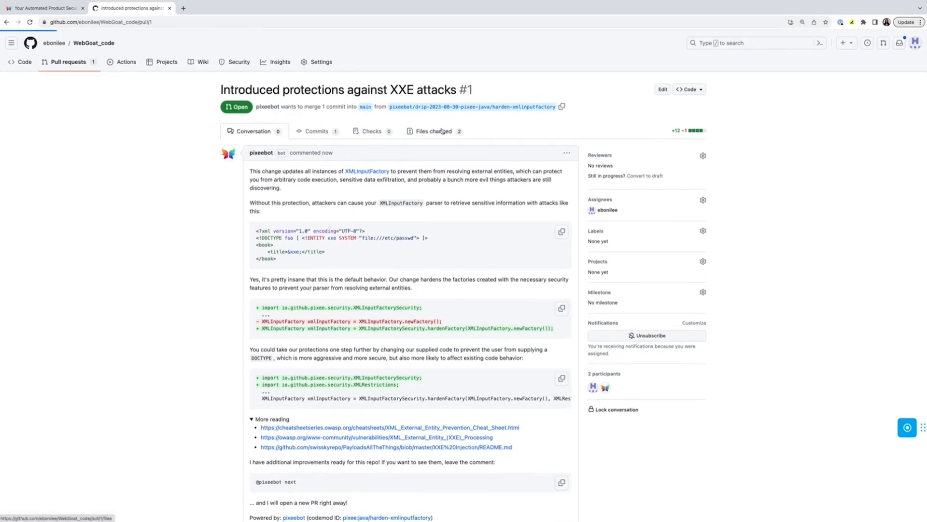
View PR #1's Files changed, reading the pom.xml and CommentsCache.java diffs.
{"action": "left_click", "coordinate": [434, 131]}
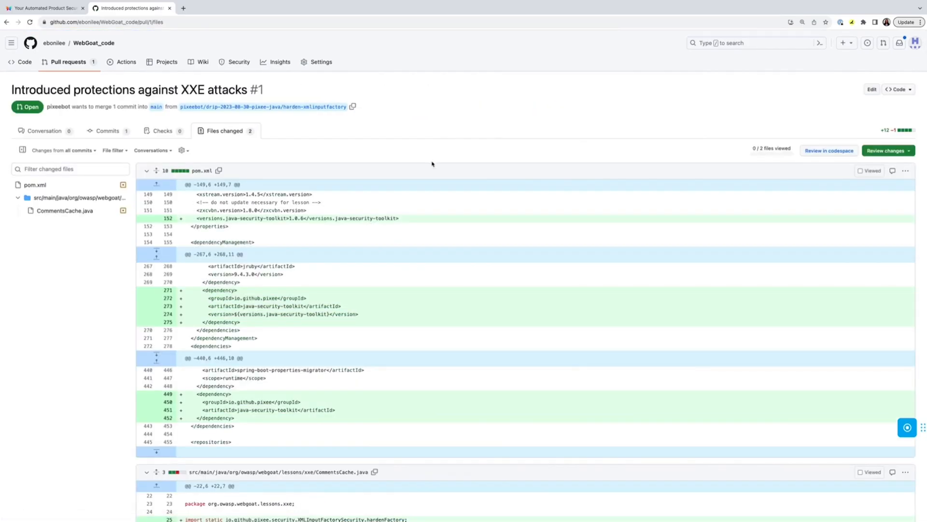
{"action": "scroll", "scroll_direction": "down", "scroll_amount": 3}
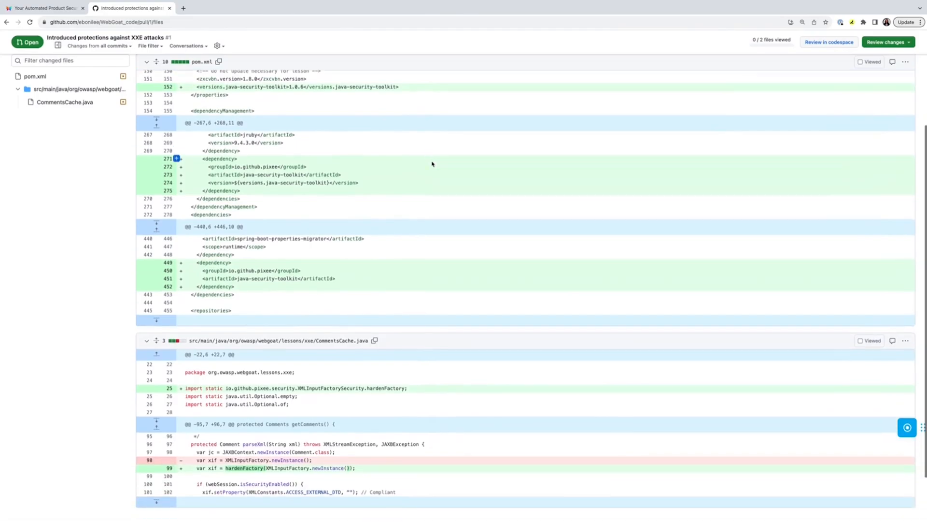
{"action": "scroll", "scroll_direction": "down", "scroll_amount": 3}
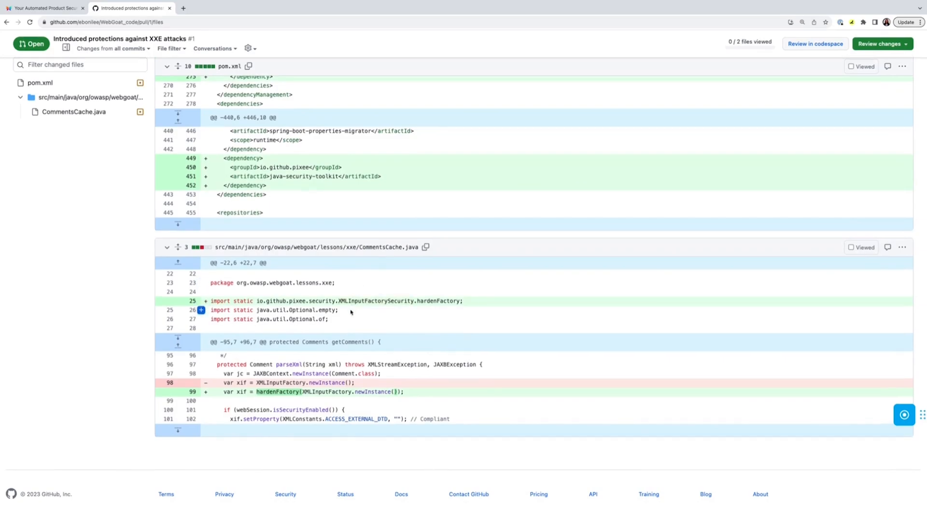
{"action": "mouse_move", "coordinate": [304, 379]}
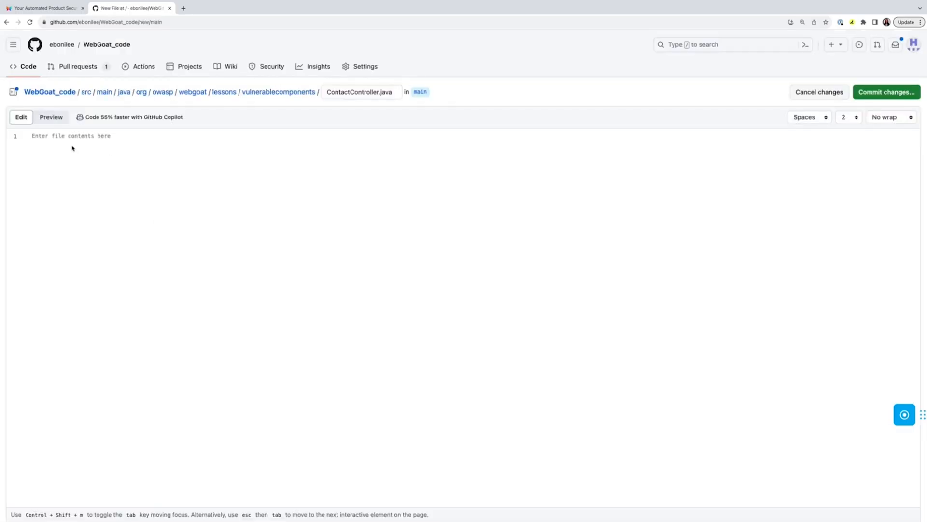
Commit ContactController.java to new branch ebonilee-patch-1 and propose the changes.
{"action": "type", "text": "package org.owasp.webgoat.lessons.vulnerablecomponents;"}
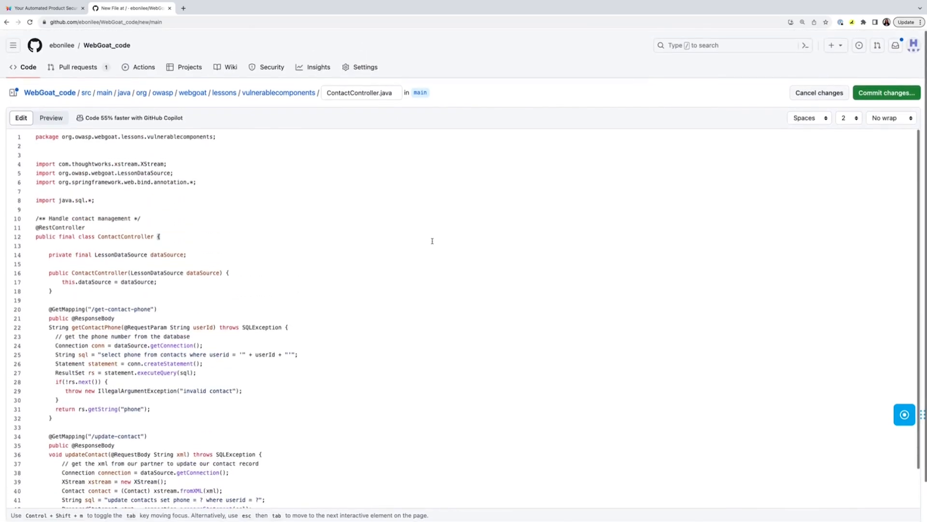
{"action": "left_click", "coordinate": [887, 93]}
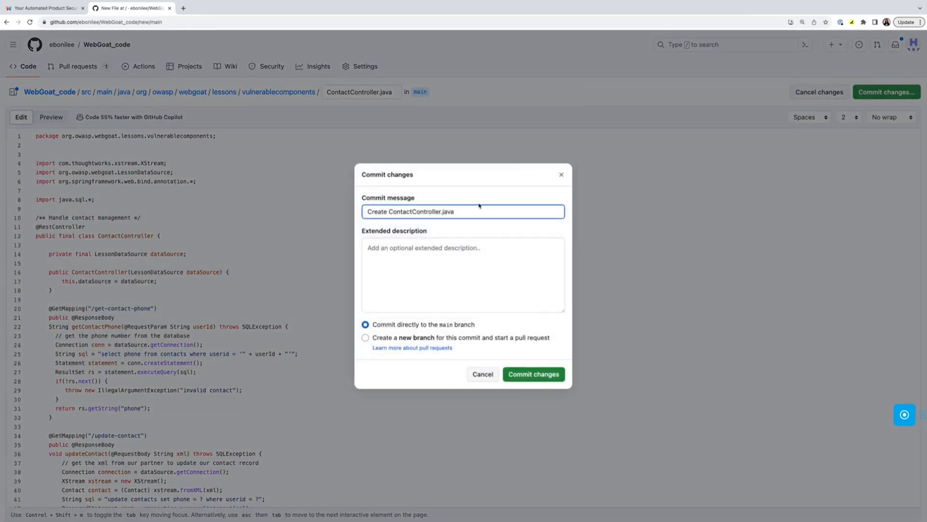
{"action": "left_click", "coordinate": [365, 337]}
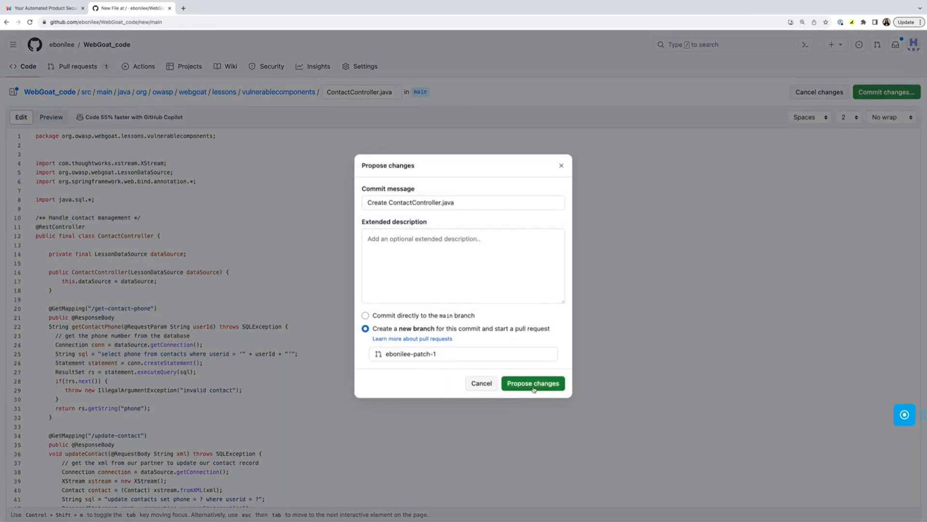
{"action": "left_click", "coordinate": [532, 383]}
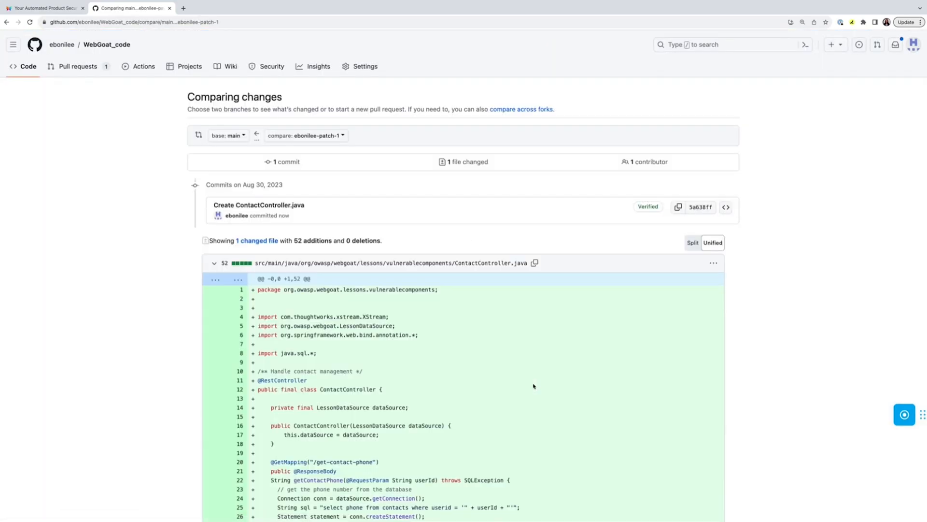
Set the base to pixeebot's harden-xmlinputfactory branch and create pull request #2.
{"action": "scroll", "scroll_direction": "down", "scroll_amount": 3}
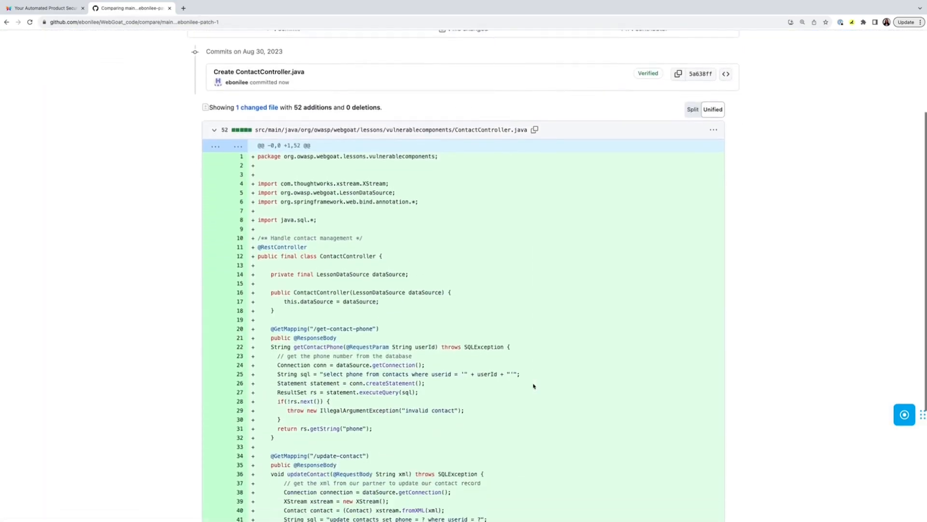
{"action": "scroll", "scroll_direction": "up", "scroll_amount": 3}
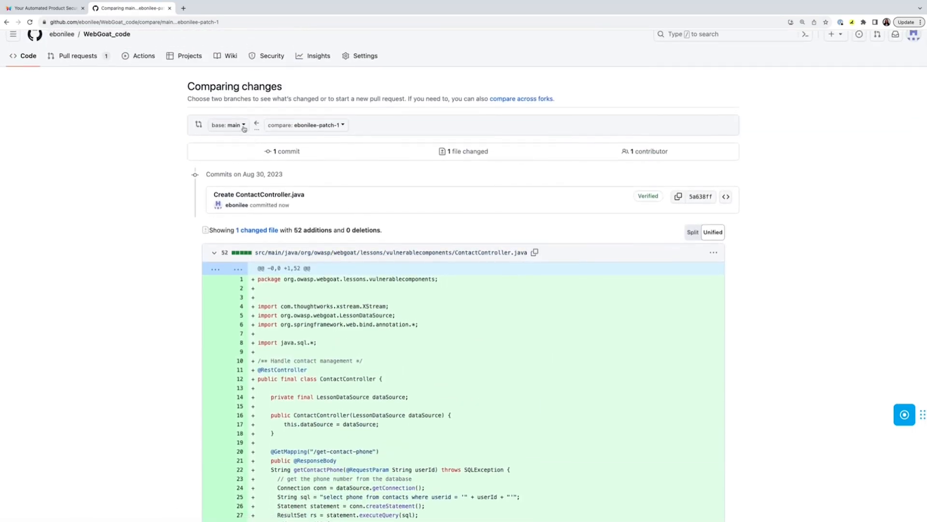
{"action": "left_click", "coordinate": [228, 125]}
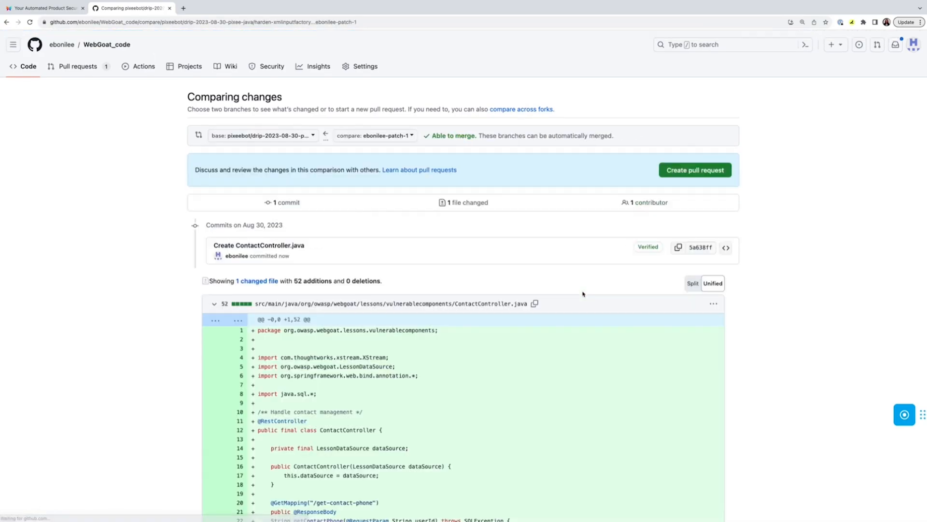
{"action": "left_click", "coordinate": [694, 170]}
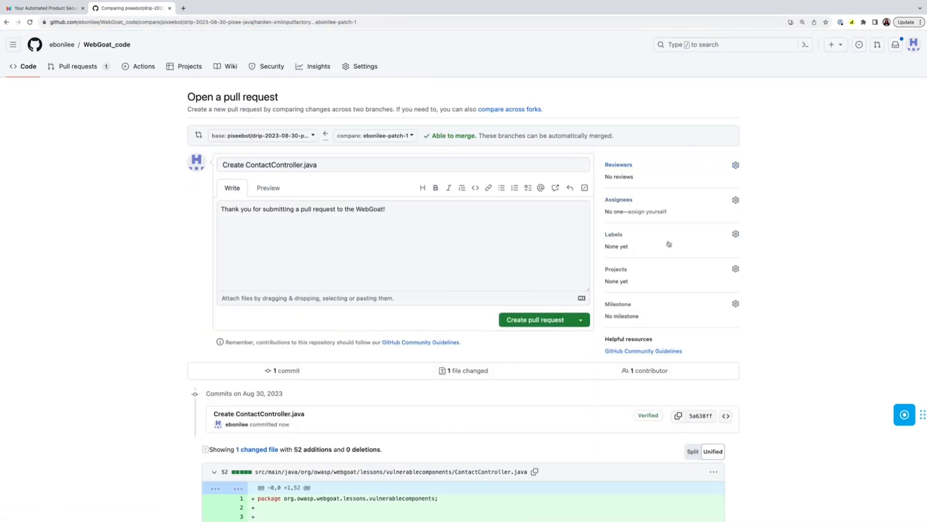
{"action": "left_click", "coordinate": [534, 320]}
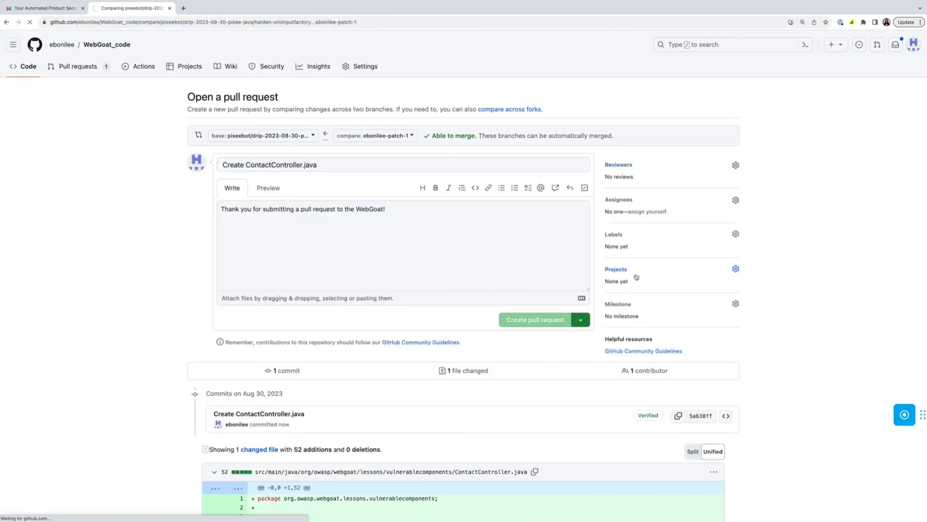
{"action": "left_click", "coordinate": [534, 320]}
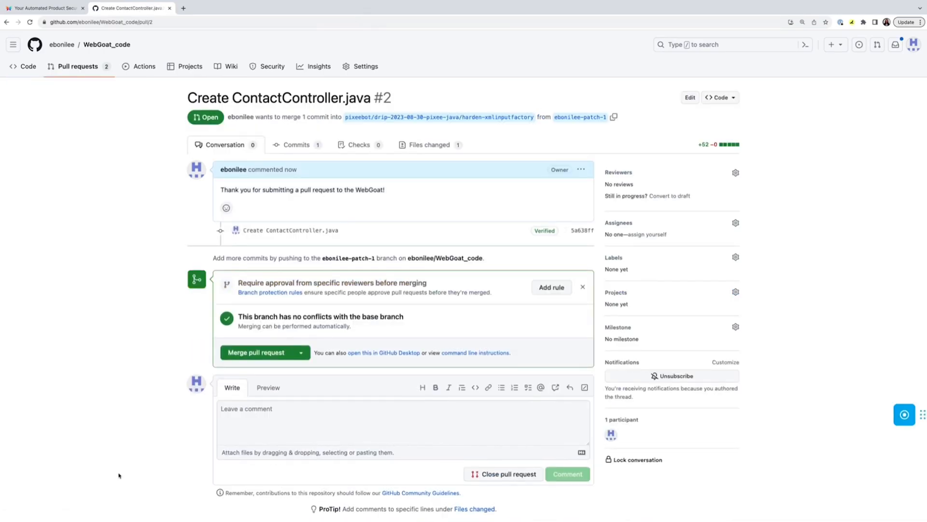
{"action": "mouse_move", "coordinate": [5, 406]}
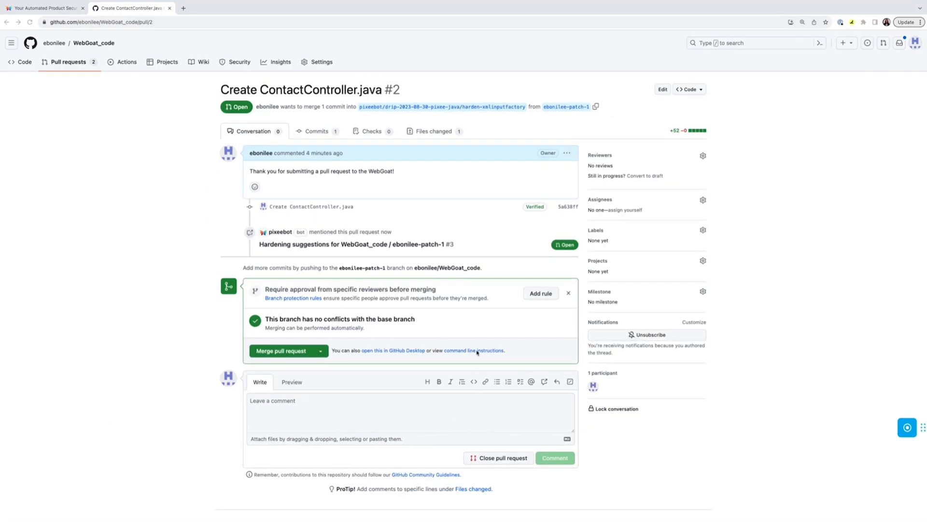
{"action": "mouse_move", "coordinate": [434, 131]}
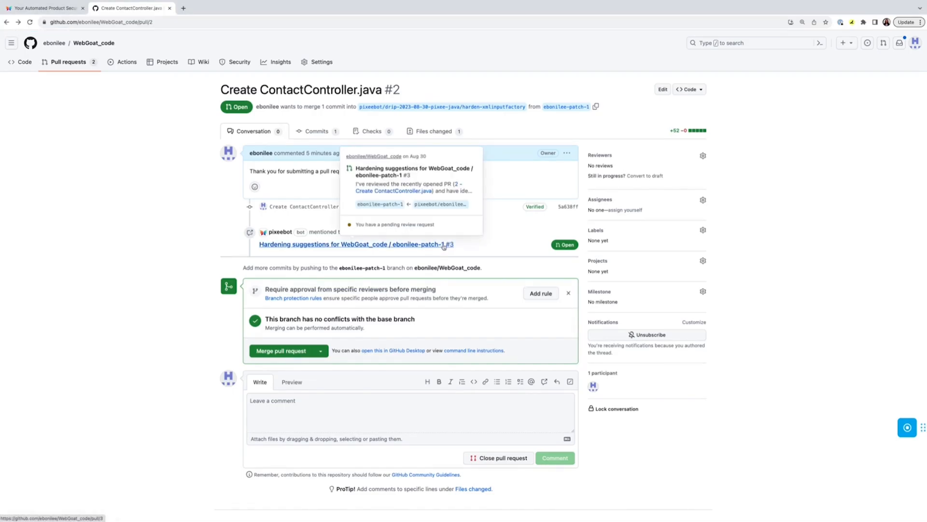
Follow the timeline link to Pixeebot's 'Hardening suggestions' pull request #3.
{"action": "left_click", "coordinate": [356, 243]}
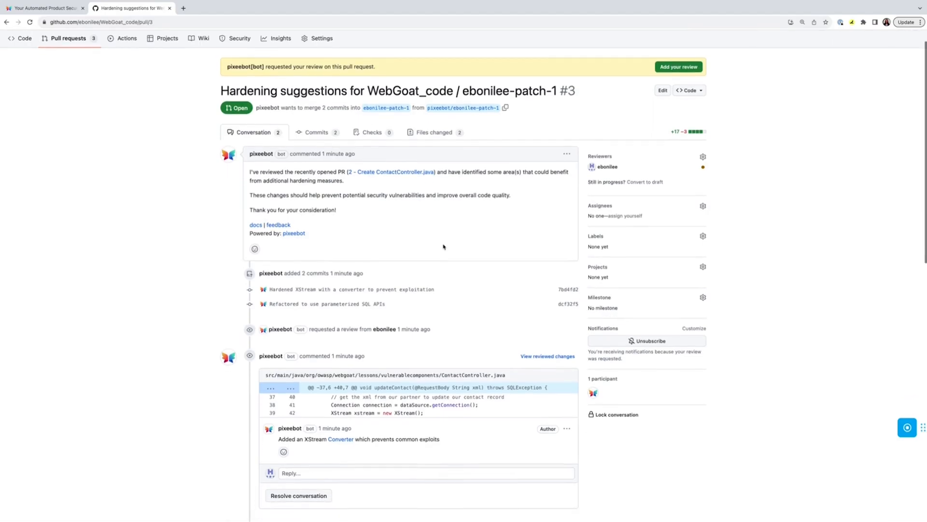
{"action": "scroll", "scroll_direction": "down", "scroll_amount": 3}
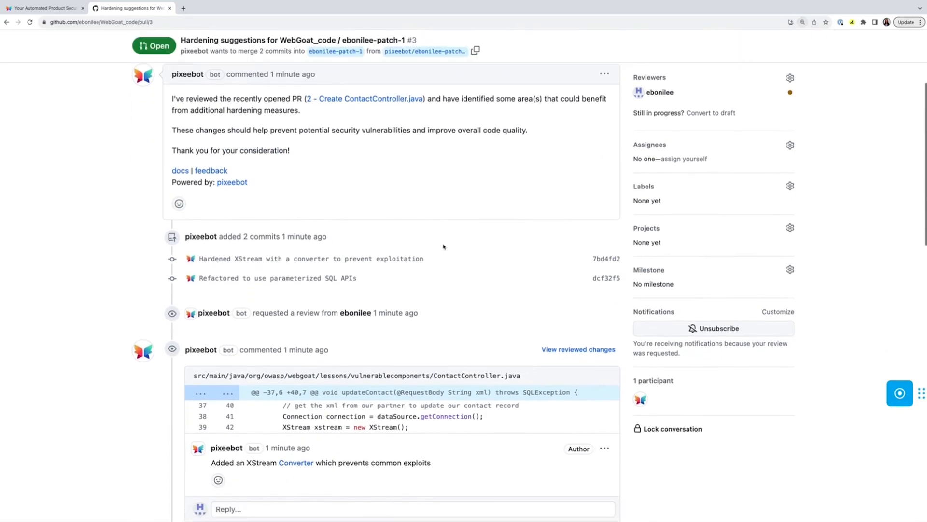
{"action": "scroll", "scroll_direction": "down", "scroll_amount": 3}
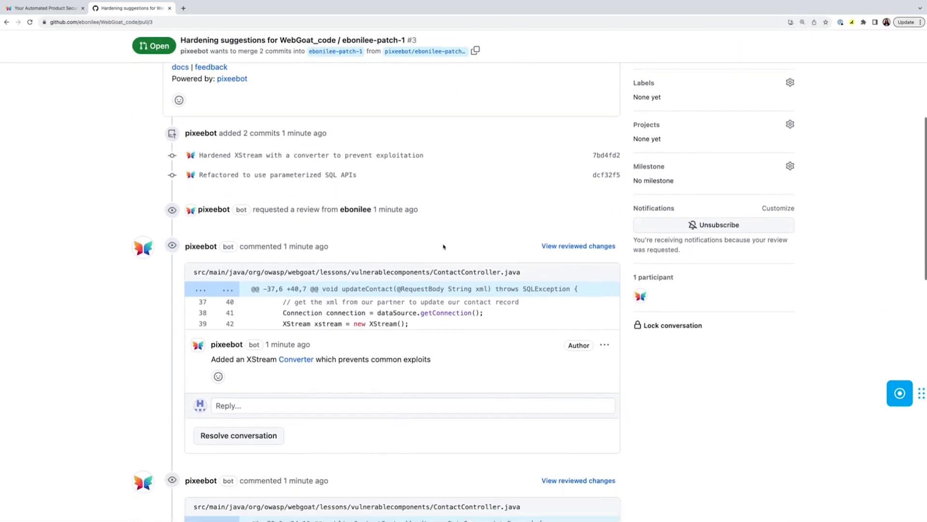
{"action": "scroll", "scroll_direction": "down", "scroll_amount": 3}
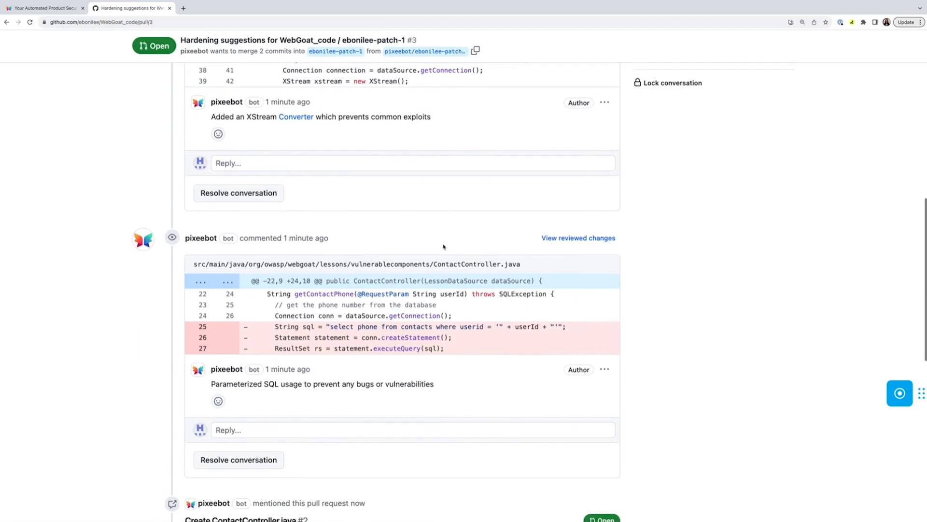
{"action": "scroll", "scroll_direction": "down", "scroll_amount": 3}
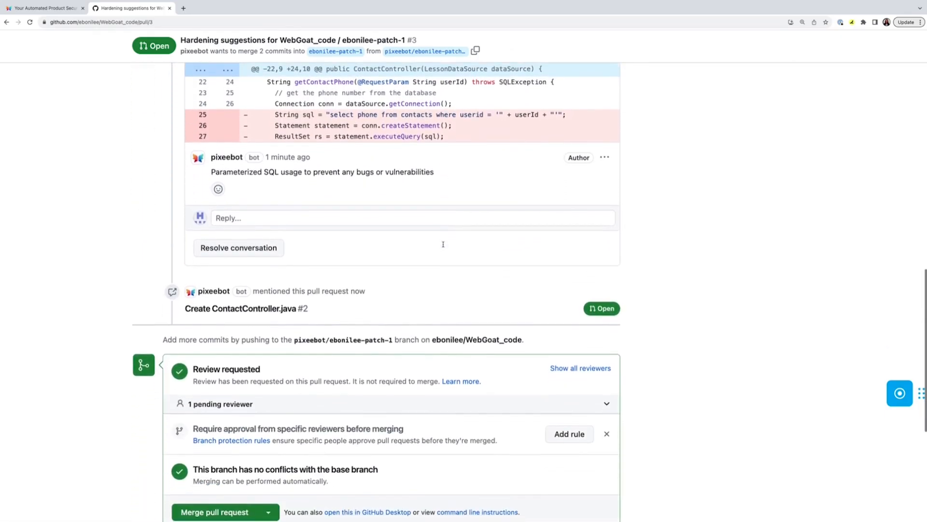
{"action": "scroll", "scroll_direction": "down", "scroll_amount": 3}
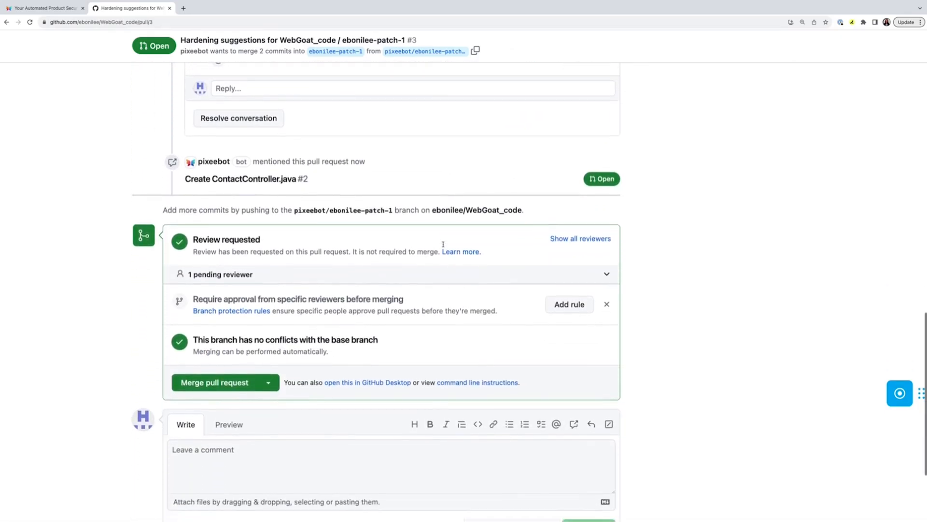
{"action": "scroll", "scroll_direction": "up", "scroll_amount": 3}
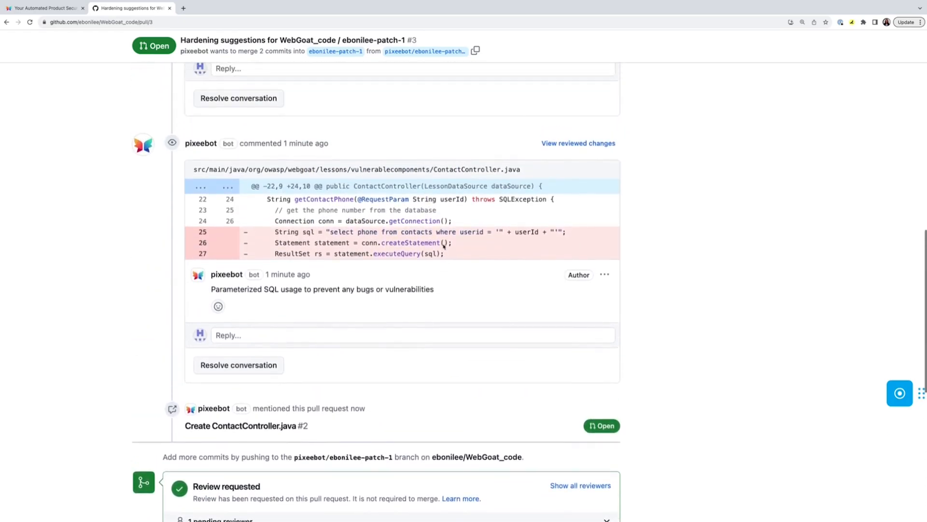
{"action": "scroll", "scroll_direction": "up", "scroll_amount": 3}
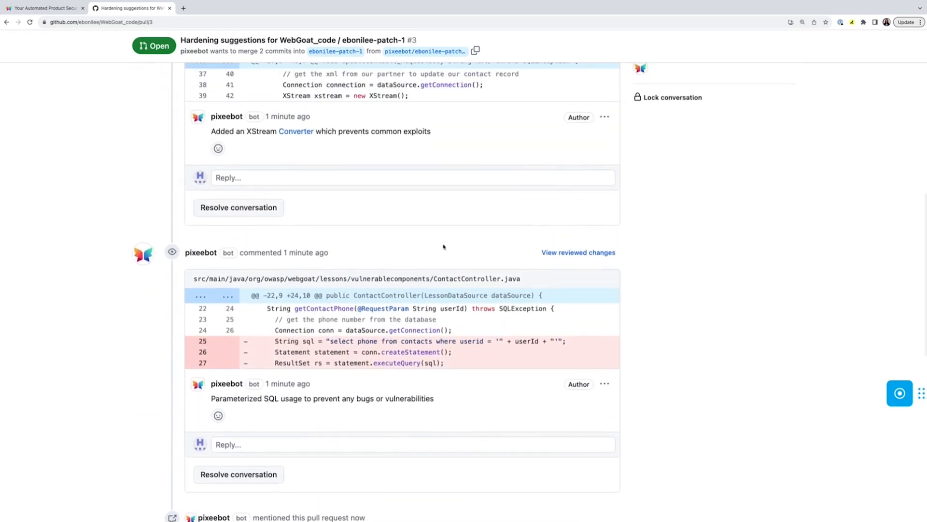
{"action": "scroll", "scroll_direction": "up", "scroll_amount": 3}
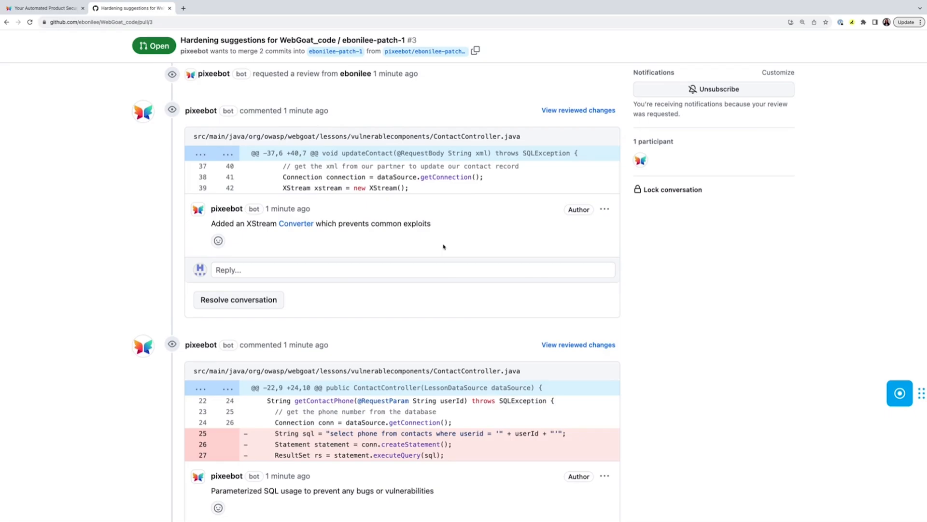